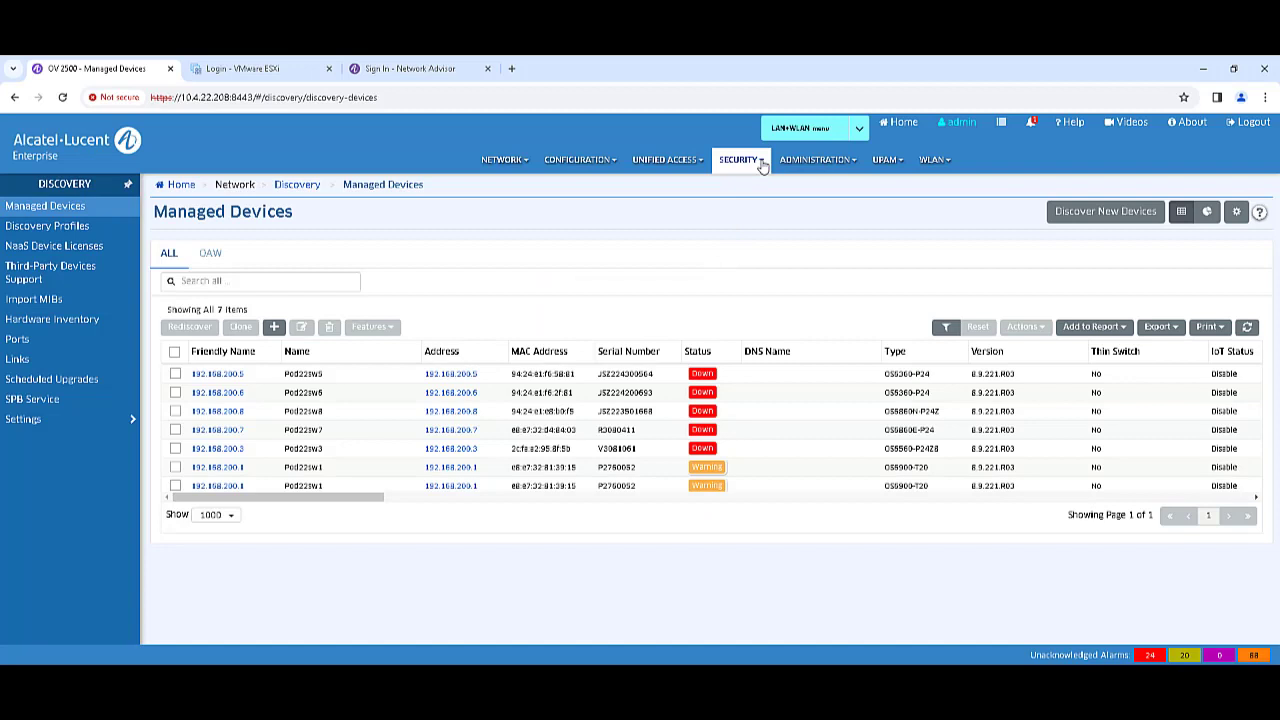
# - Copy the OmniVista Network Advisor API key from Security > External Apps
pyautogui.click(740, 159)
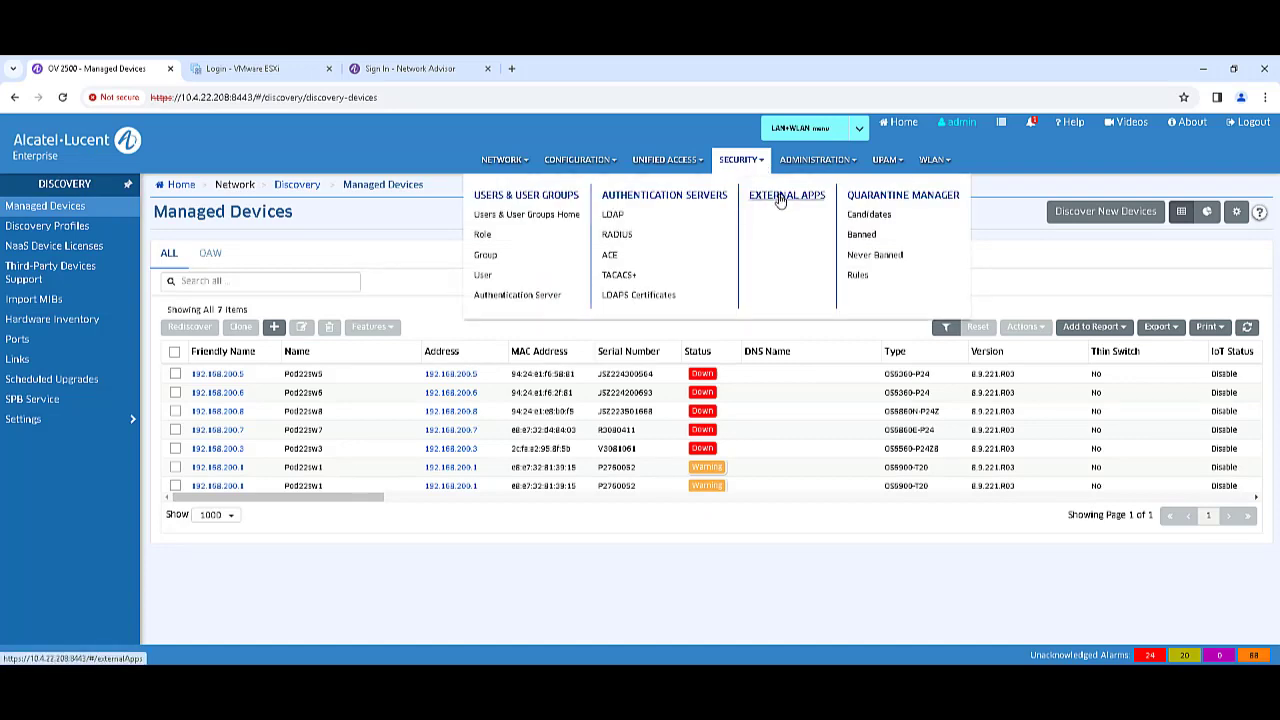
pyautogui.click(786, 195)
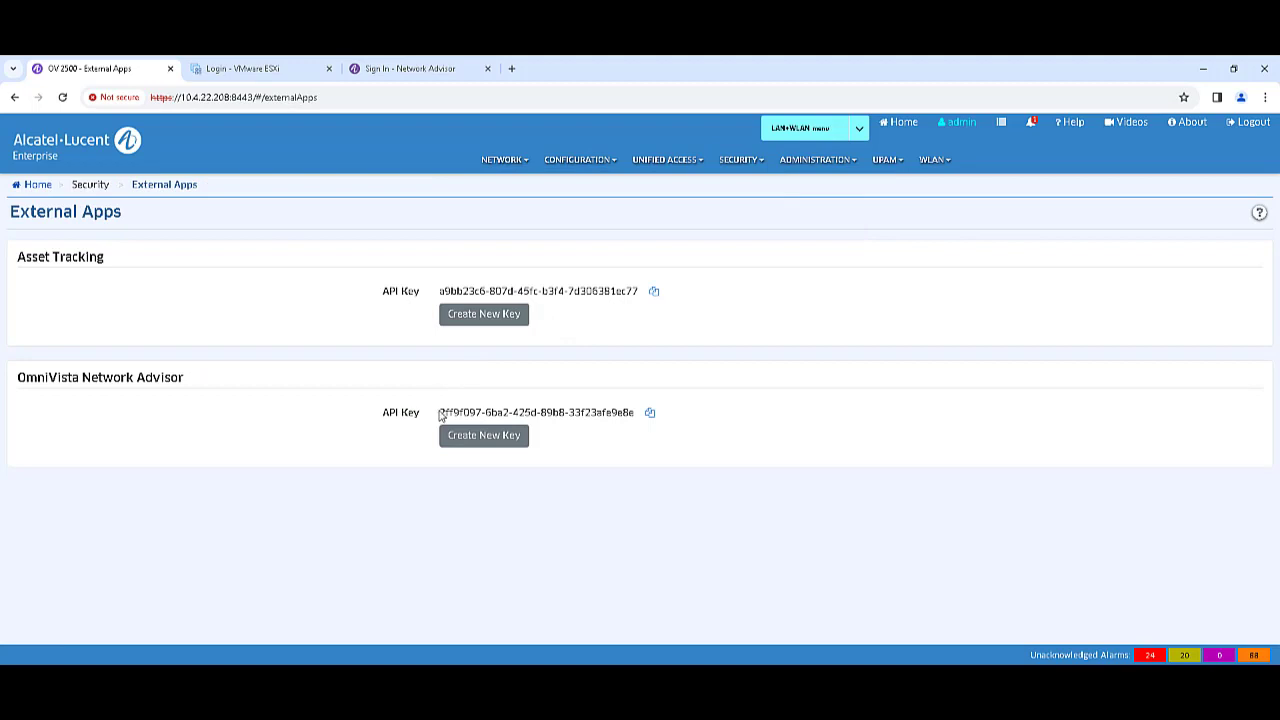
pyautogui.rightClick(537, 412)
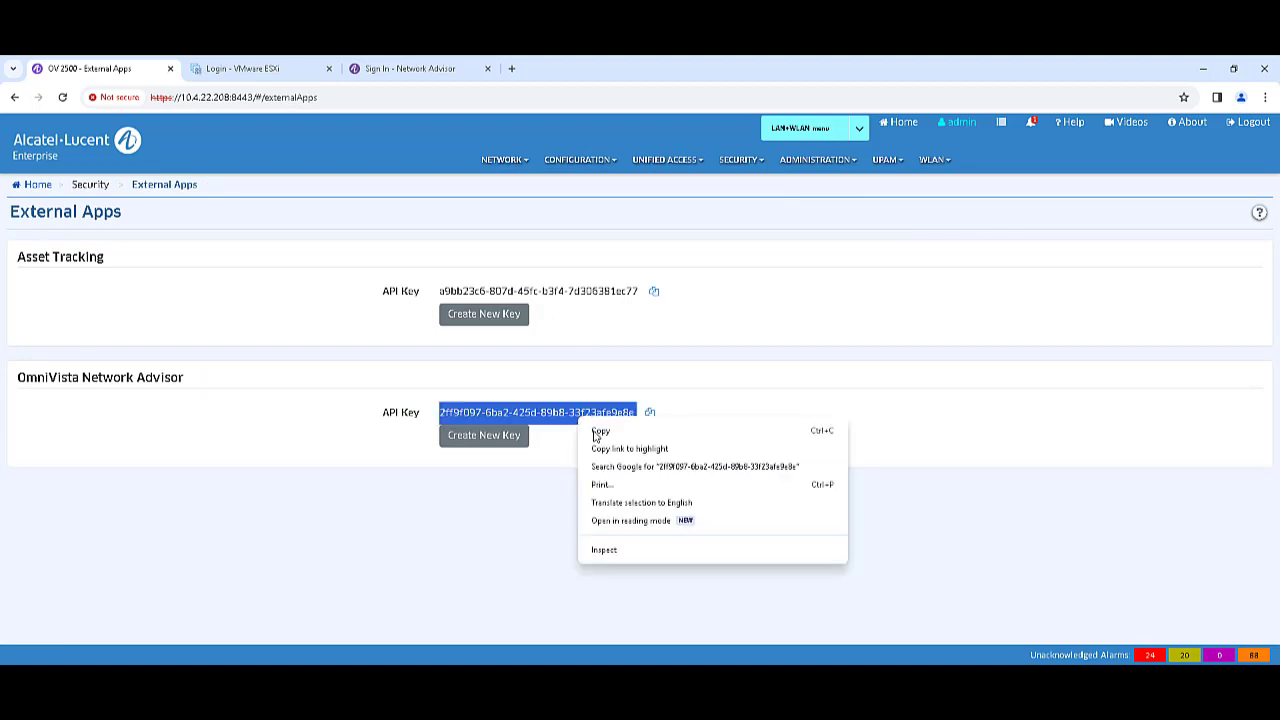
pyautogui.click(600, 431)
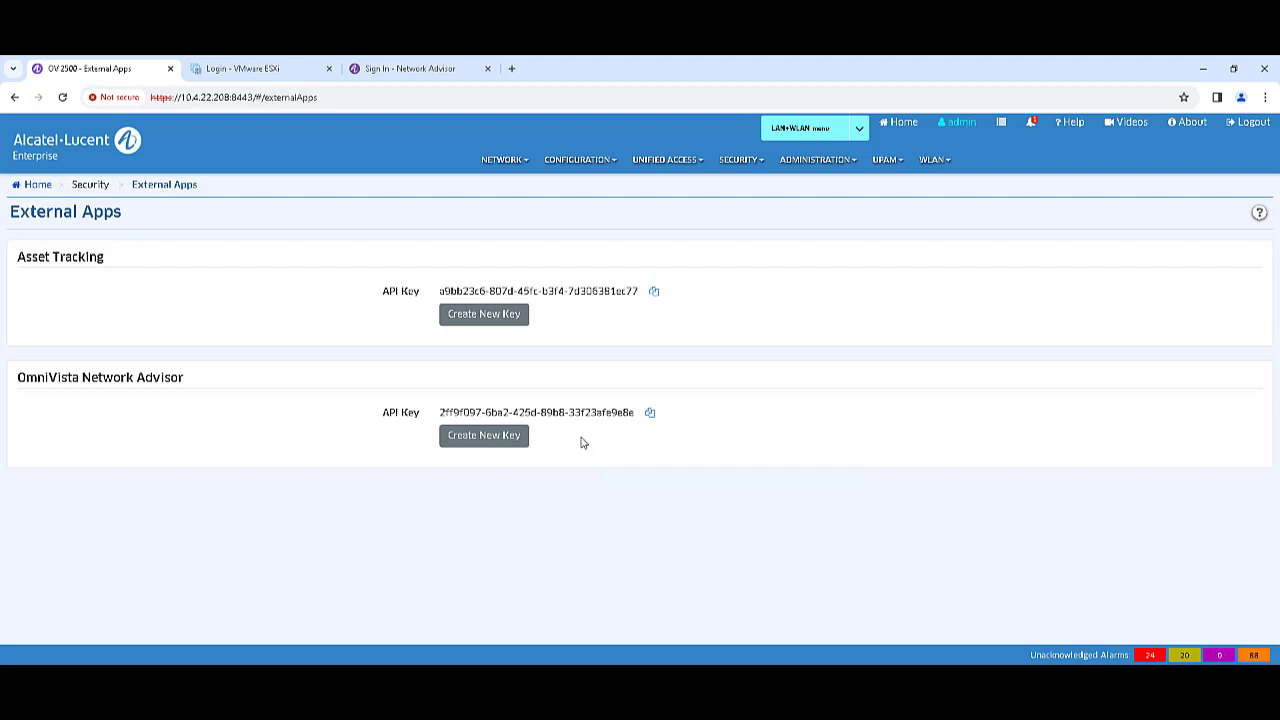
pyautogui.moveTo(434, 222)
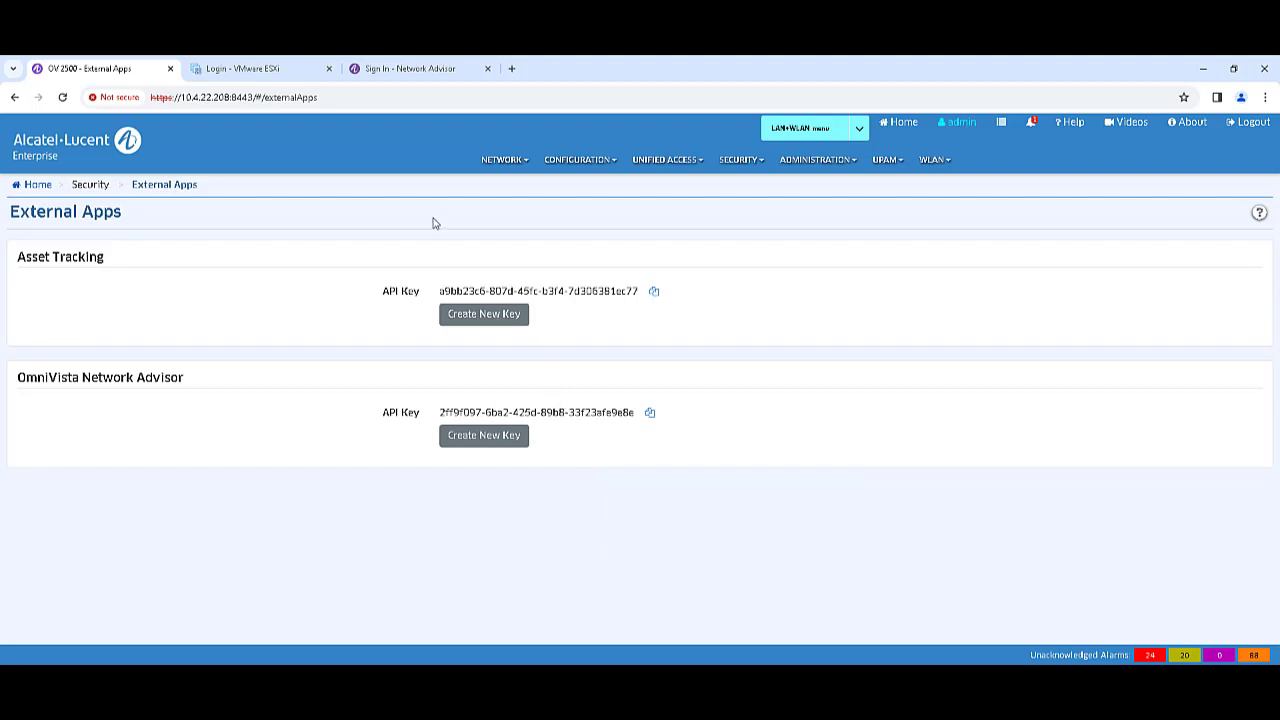
pyautogui.click(420, 68)
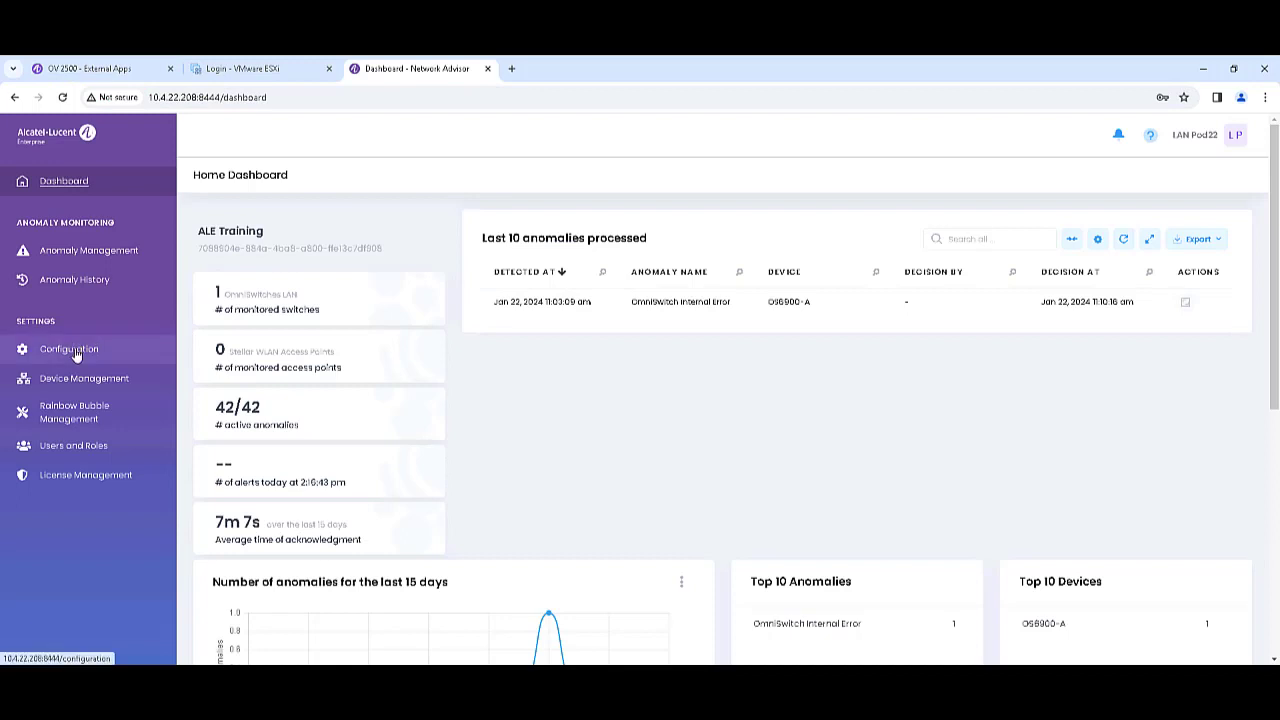
pyautogui.click(68, 349)
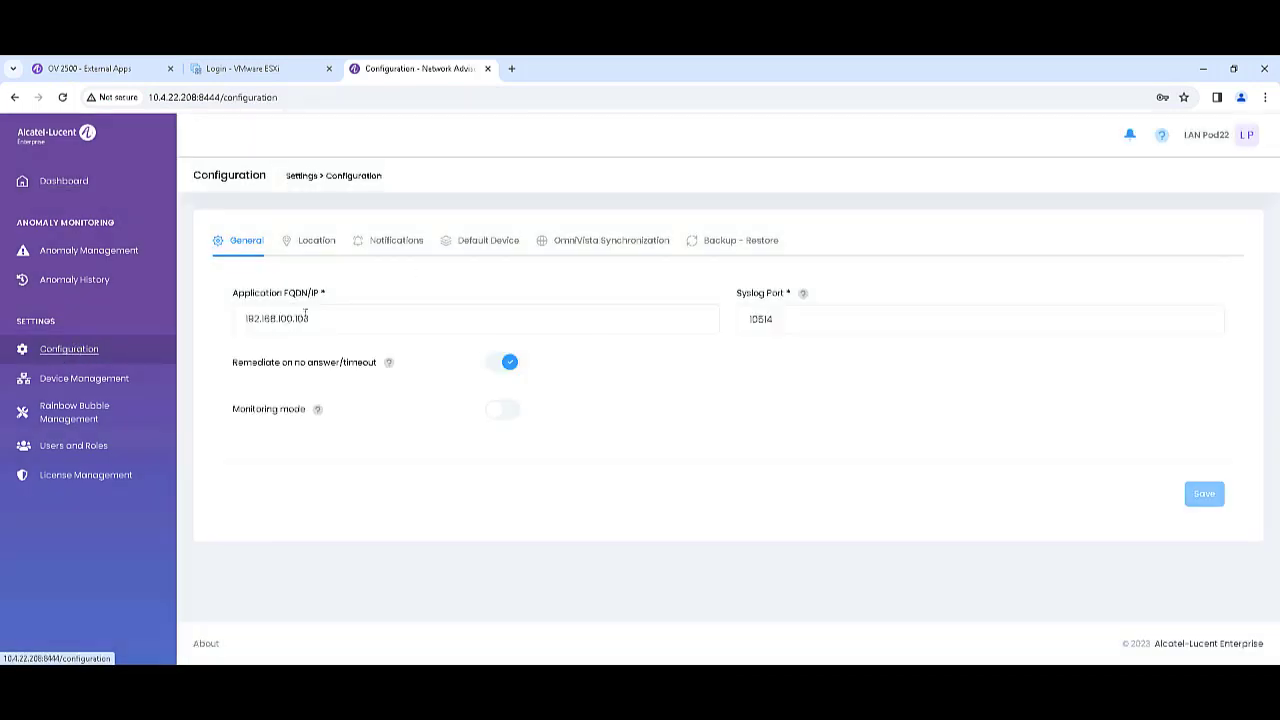
pyautogui.click(610, 240)
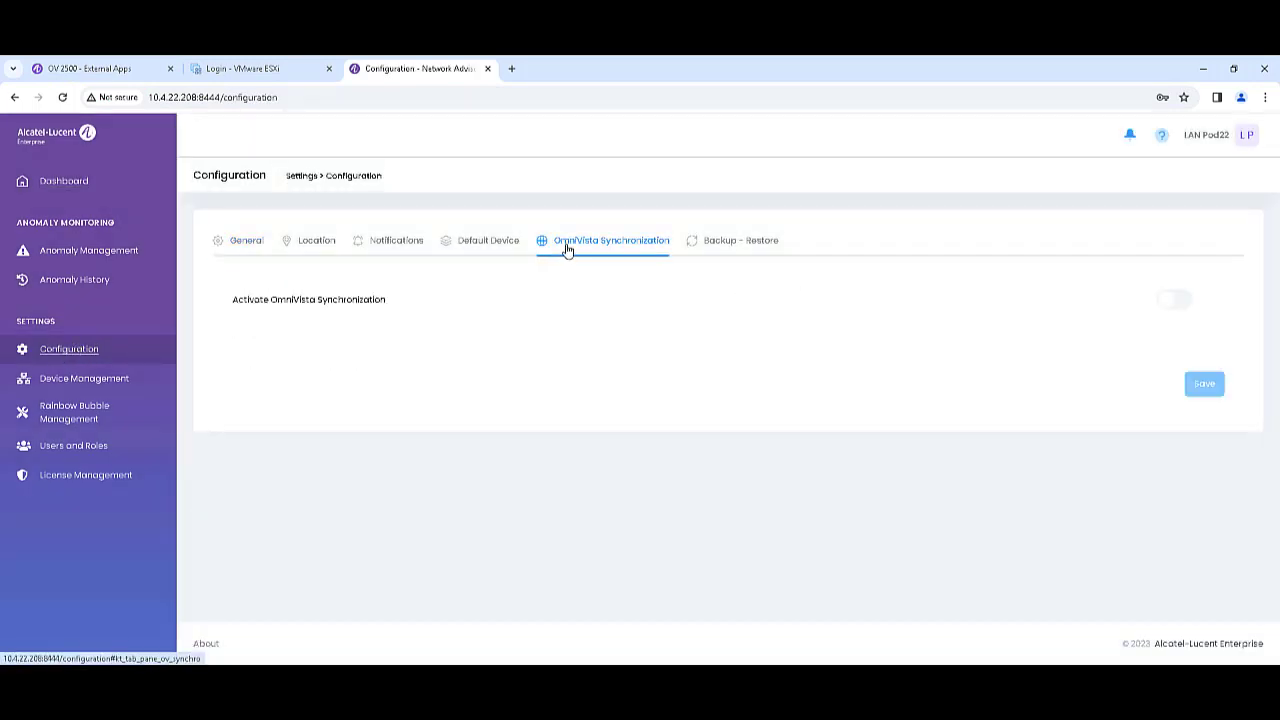
pyautogui.click(1171, 299)
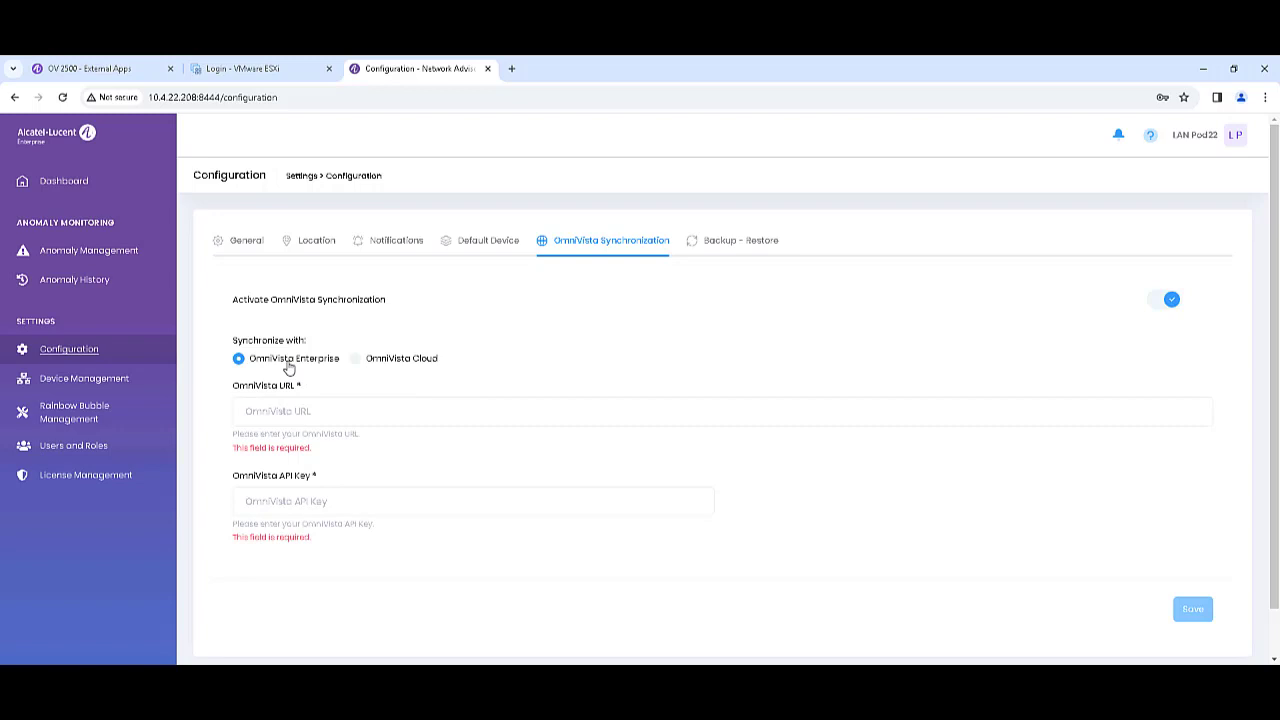
pyautogui.write('https://192.168.100.10')
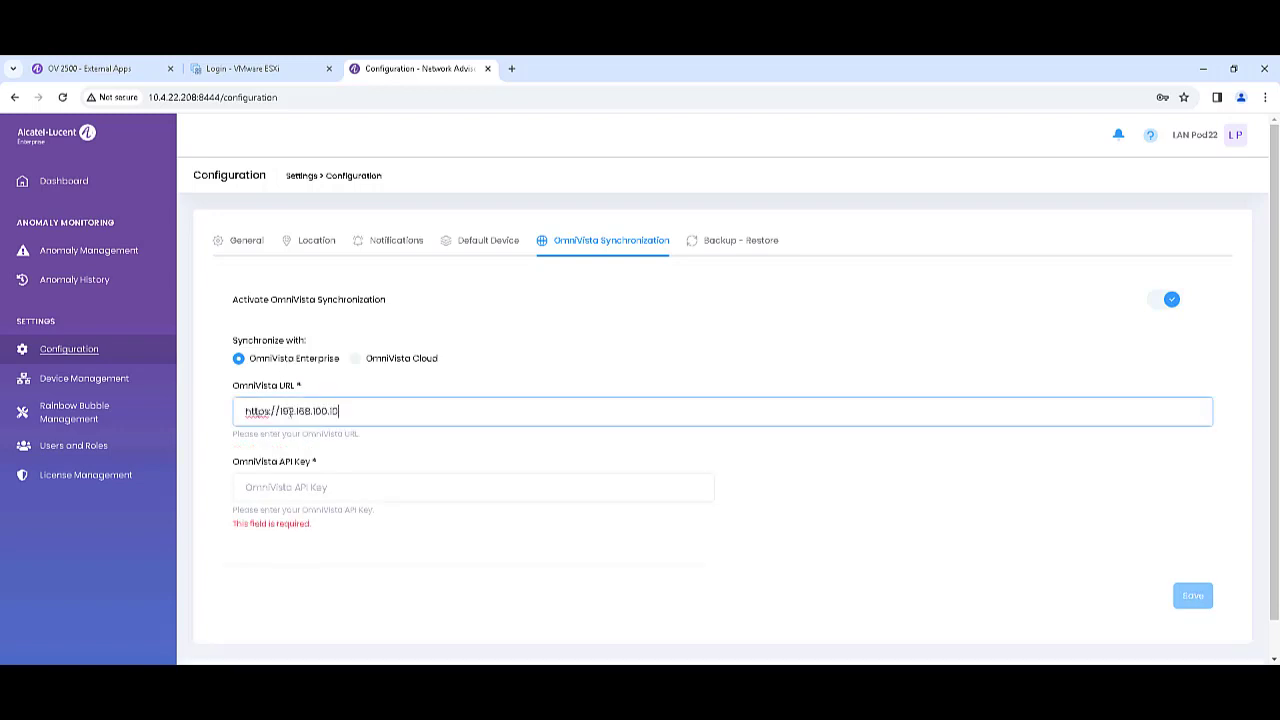
pyautogui.rightClick(472, 487)
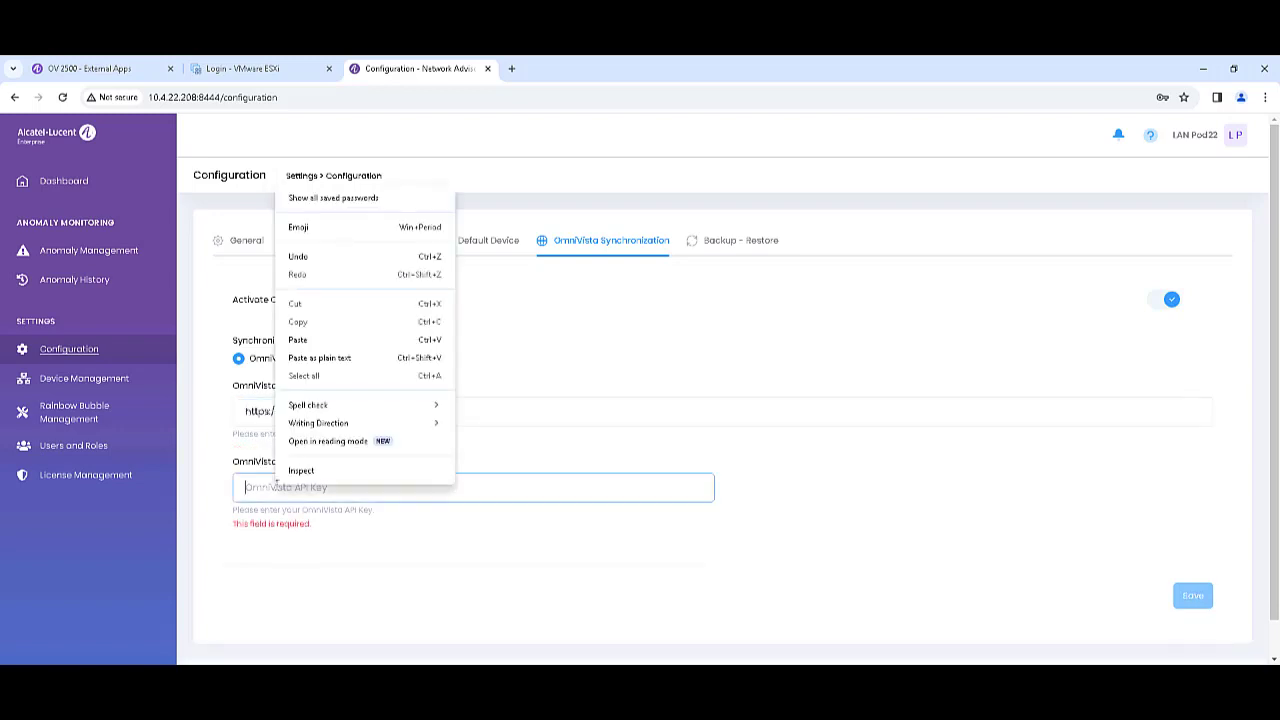
pyautogui.click(700, 550)
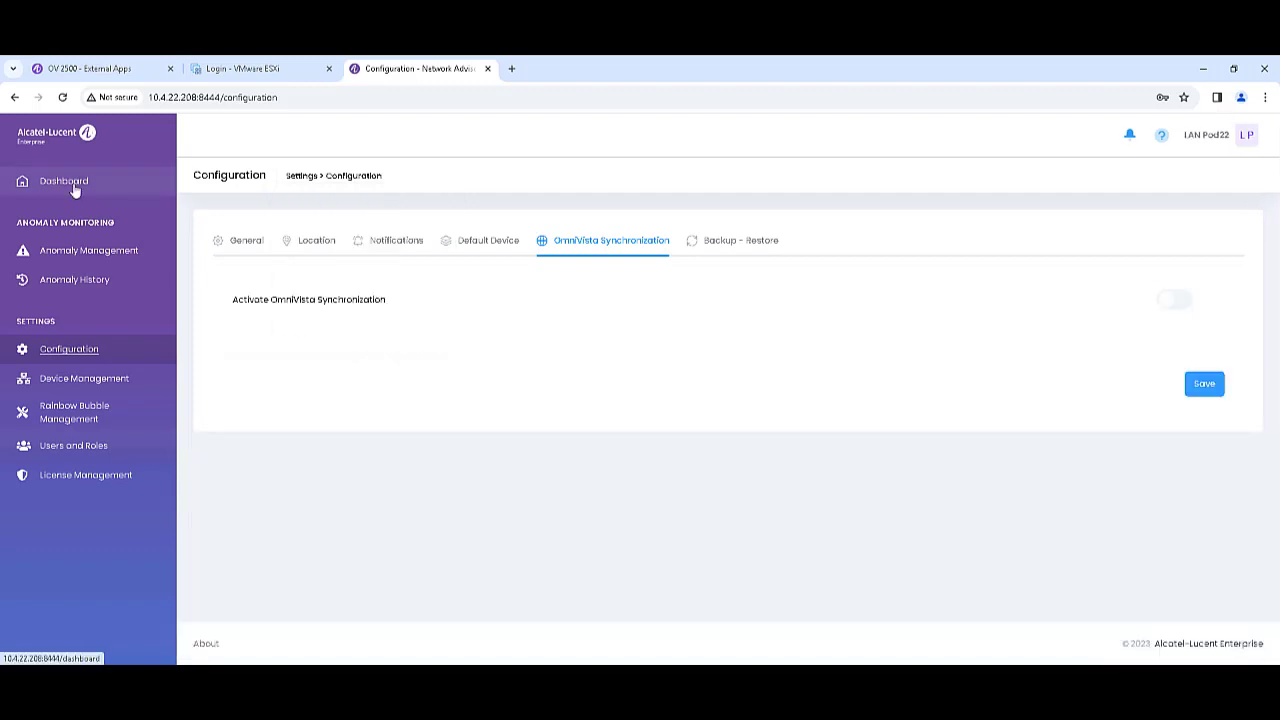
pyautogui.click(63, 181)
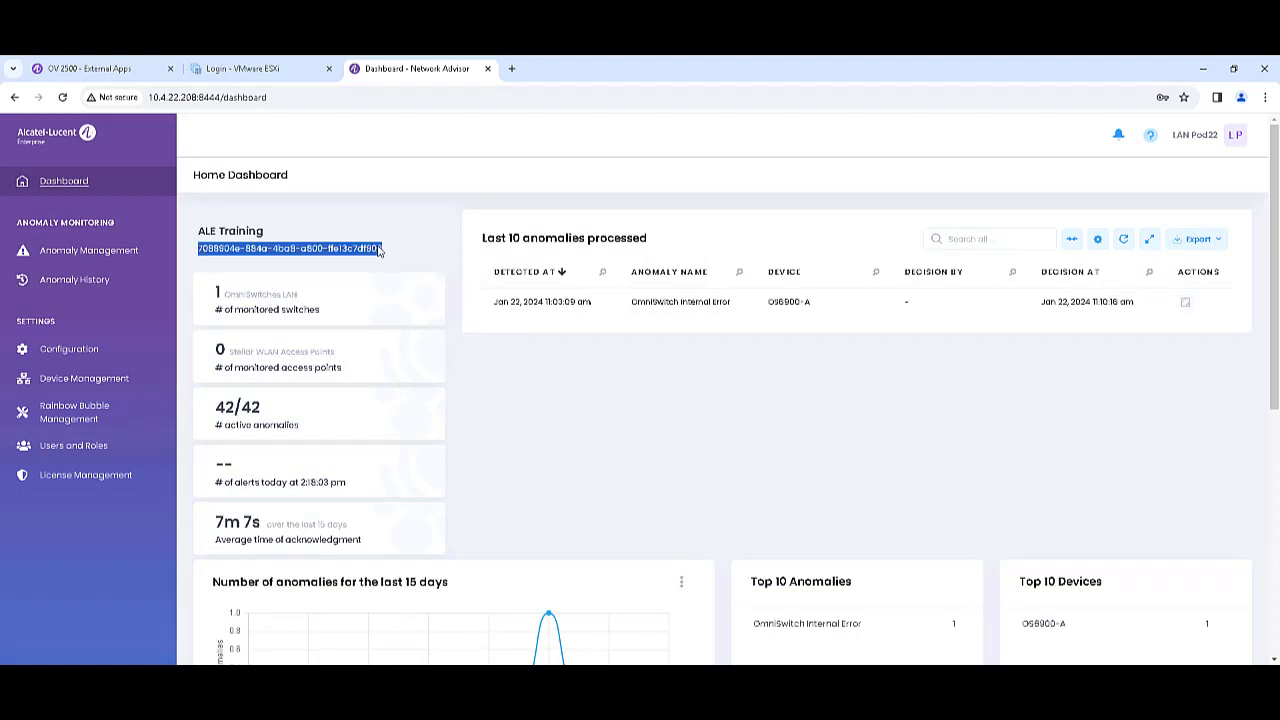
# - Bring up the copy menu on the ALE Training instance ID
pyautogui.rightClick(290, 248)
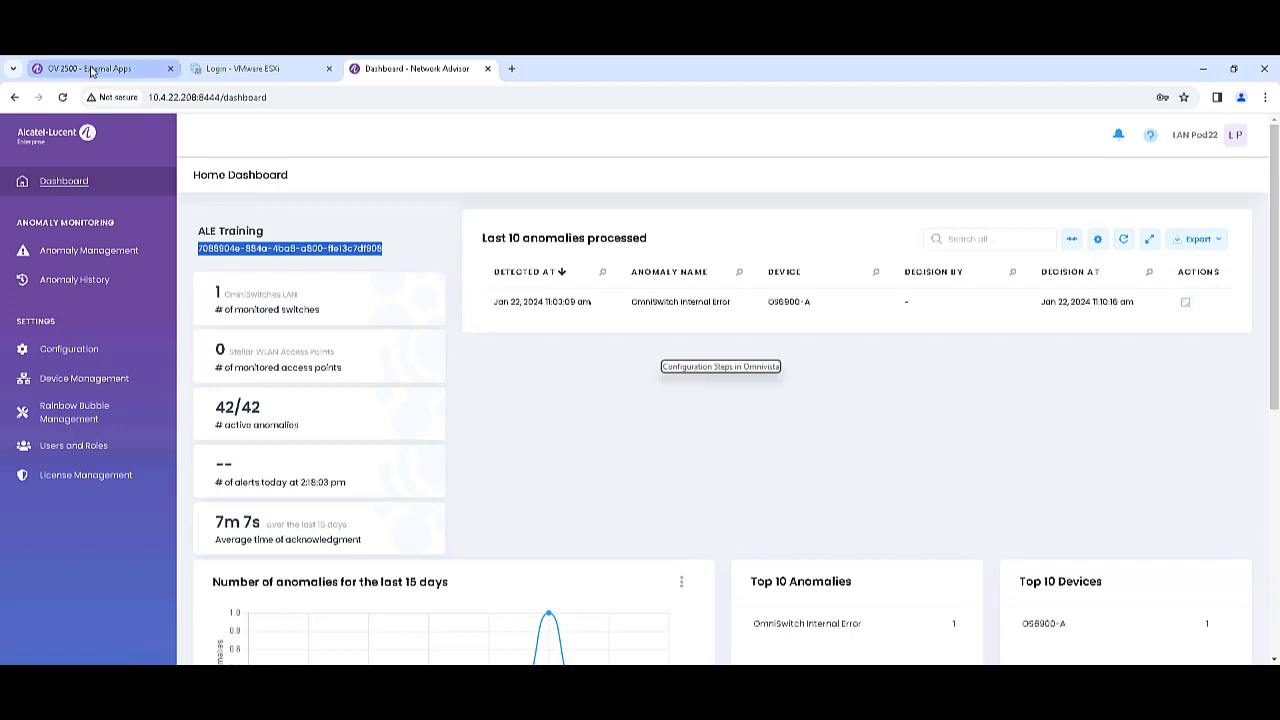
# - Check switch 192.168.200.6 in Managed Devices and choose Enable OmniVista Network Advisor
pyautogui.click(95, 68)
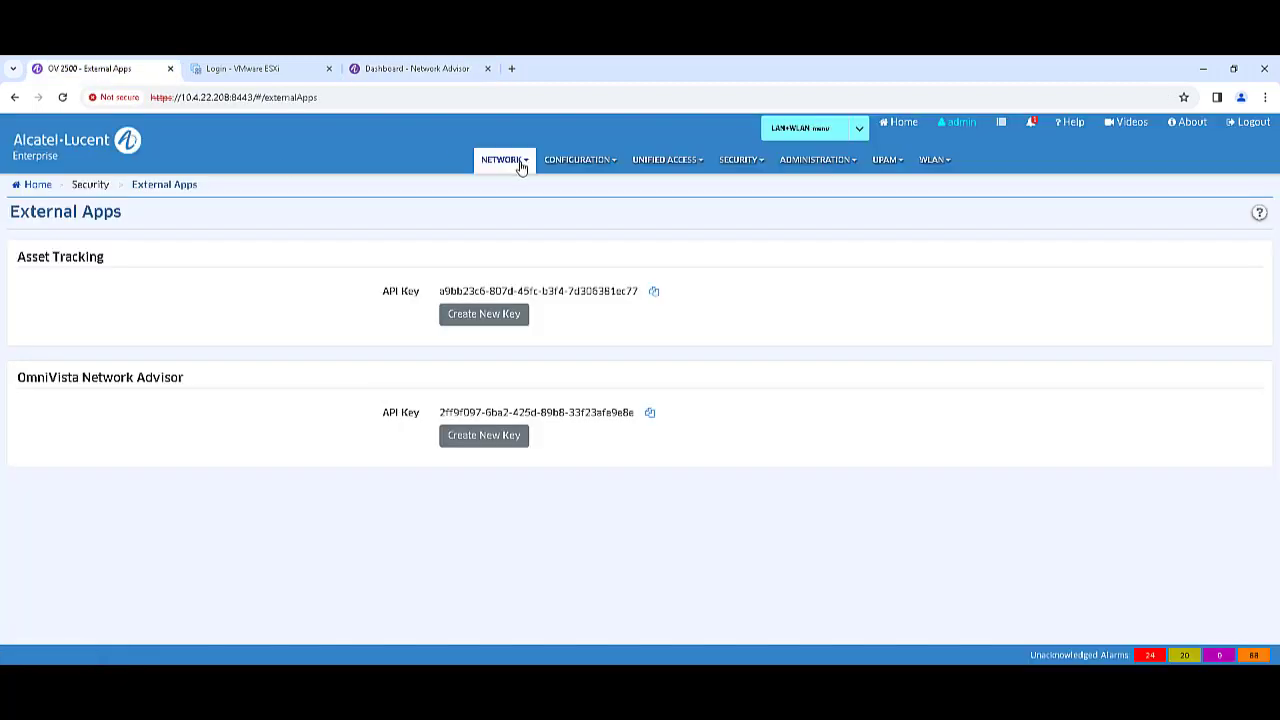
pyautogui.click(503, 159)
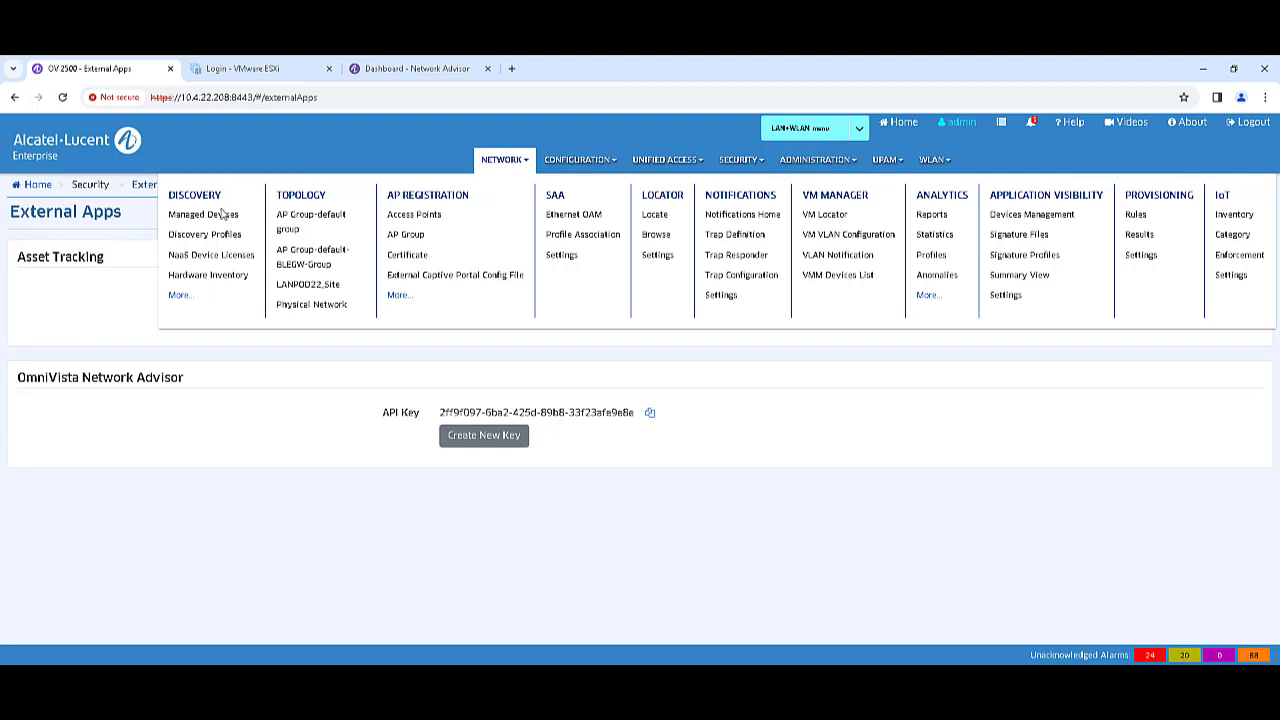
pyautogui.click(203, 214)
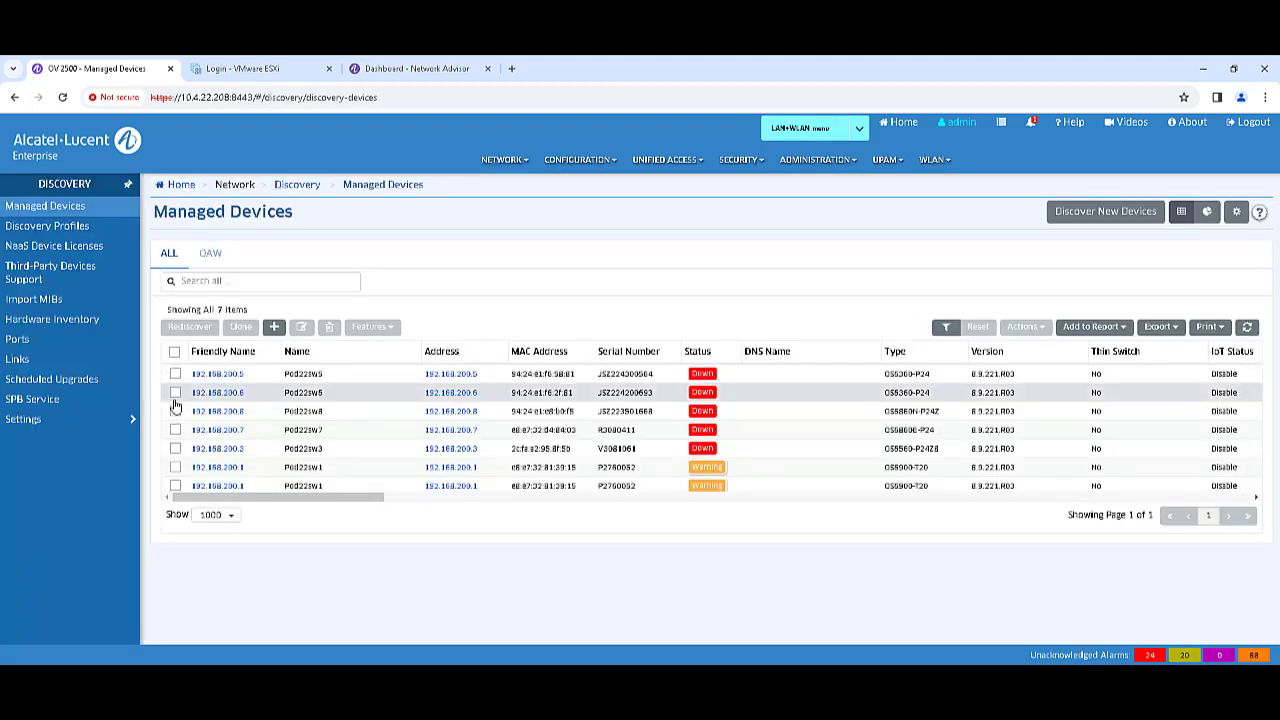
pyautogui.click(175, 429)
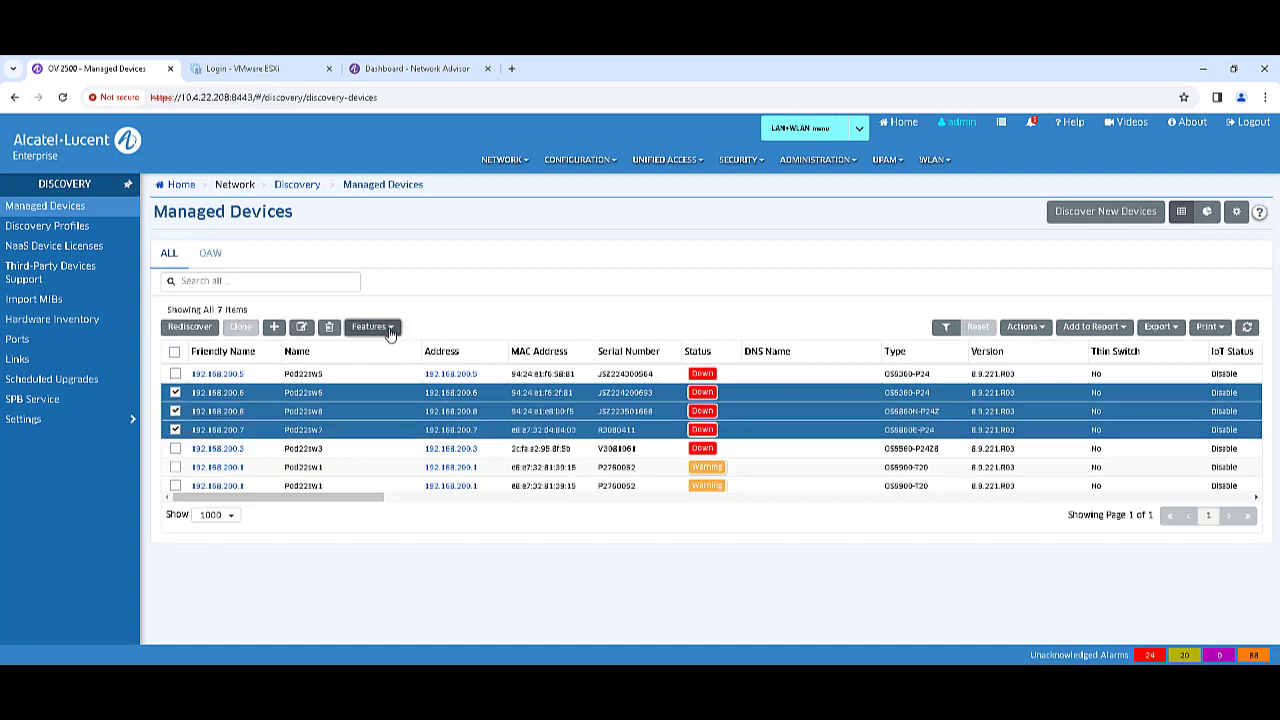
pyautogui.click(371, 326)
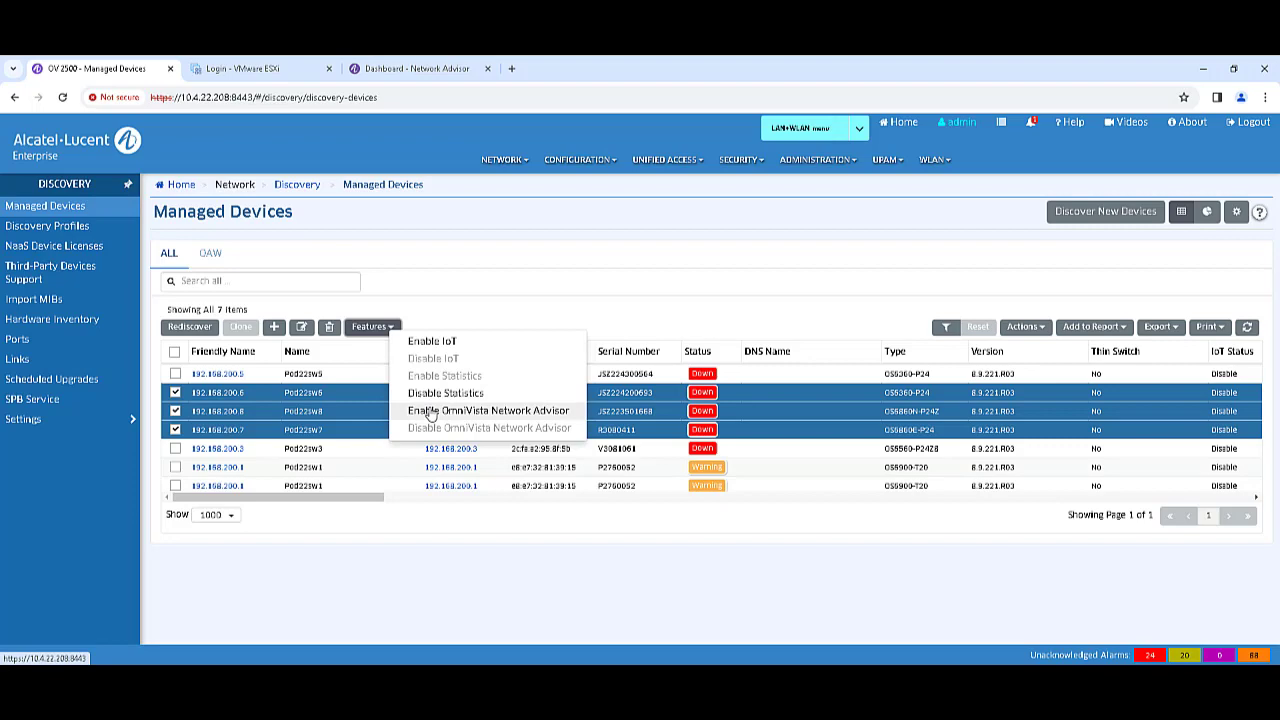
pyautogui.click(491, 410)
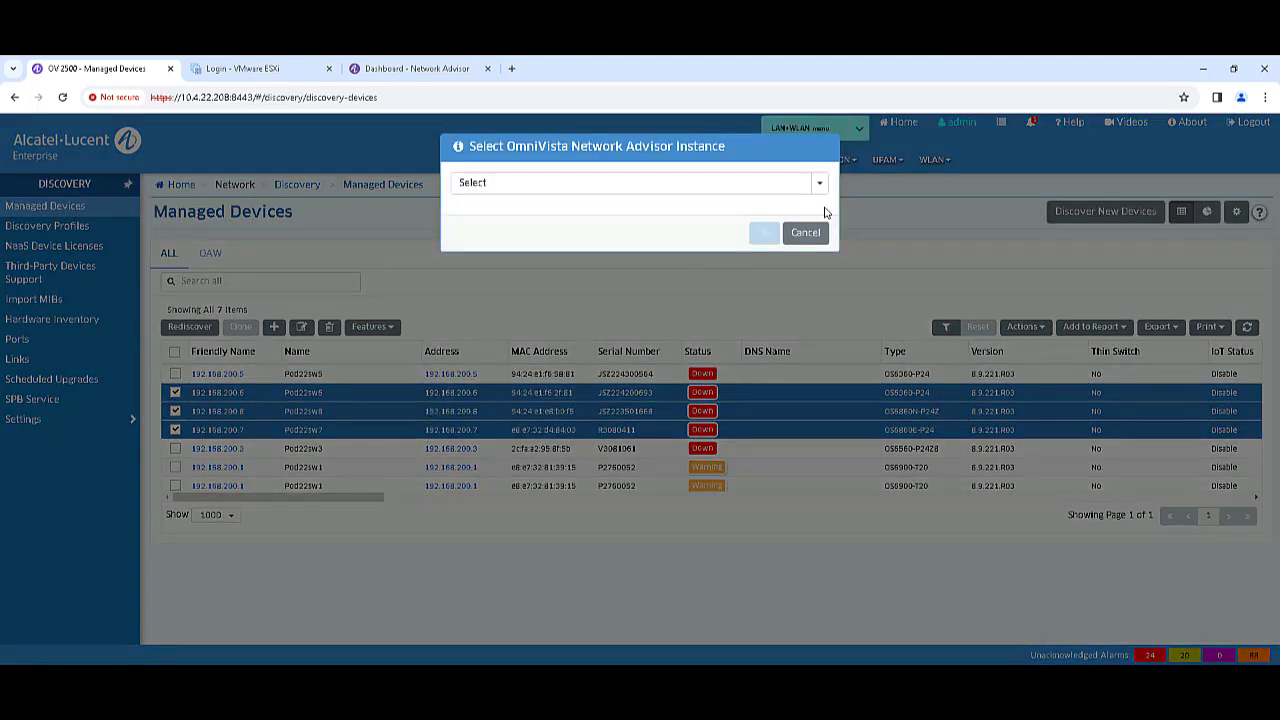
# - Add a 'training' Network Advisor instance, select it and confirm enabling it
pyautogui.click(819, 182)
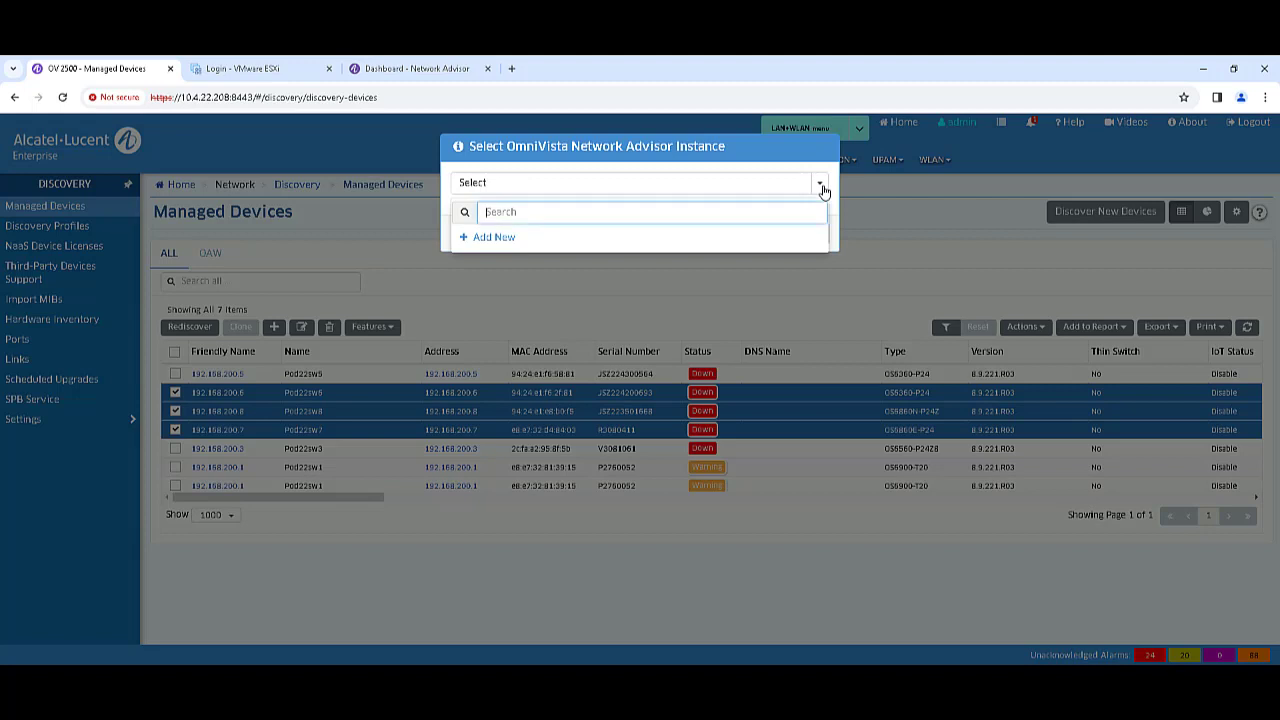
pyautogui.write('Training')
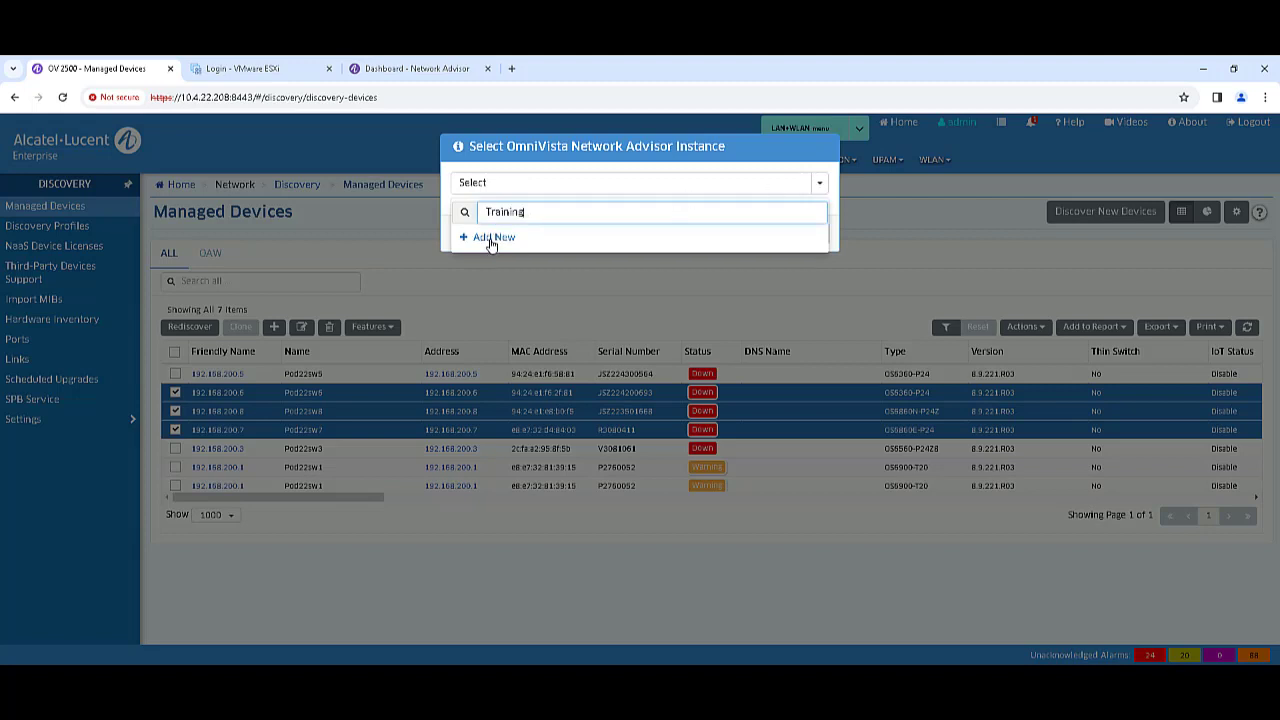
pyautogui.click(492, 237)
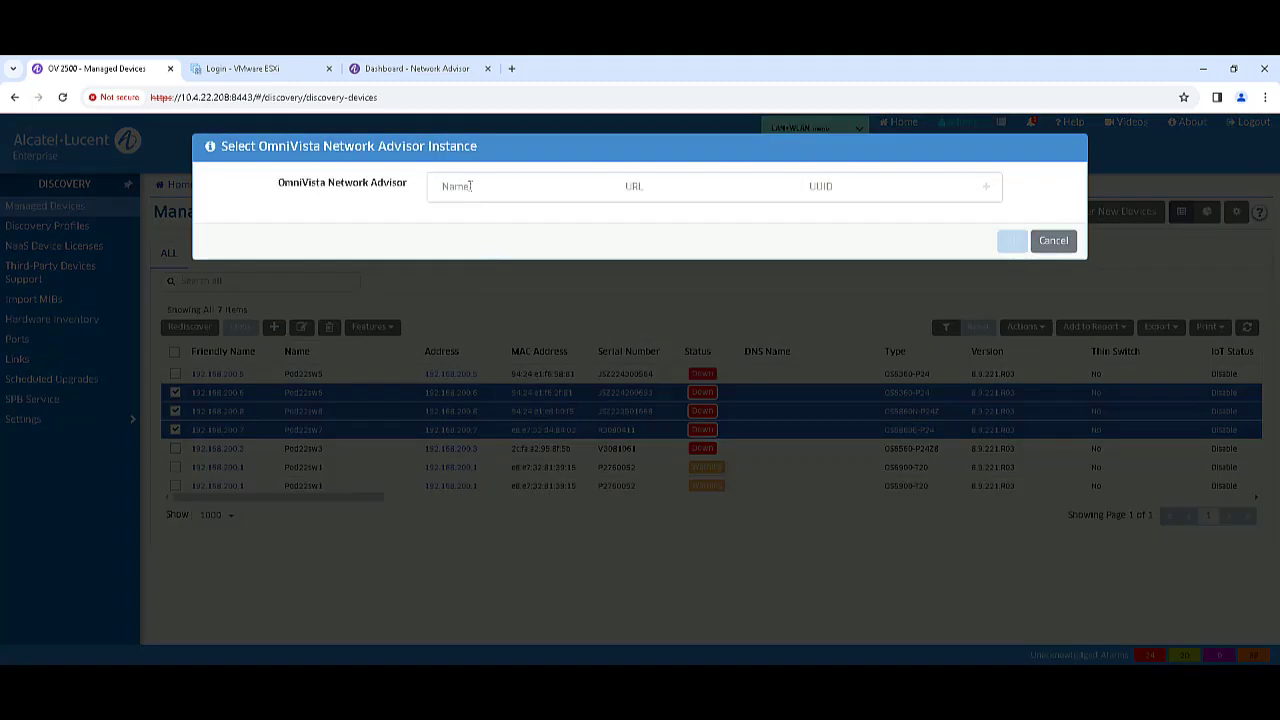
pyautogui.write('training')
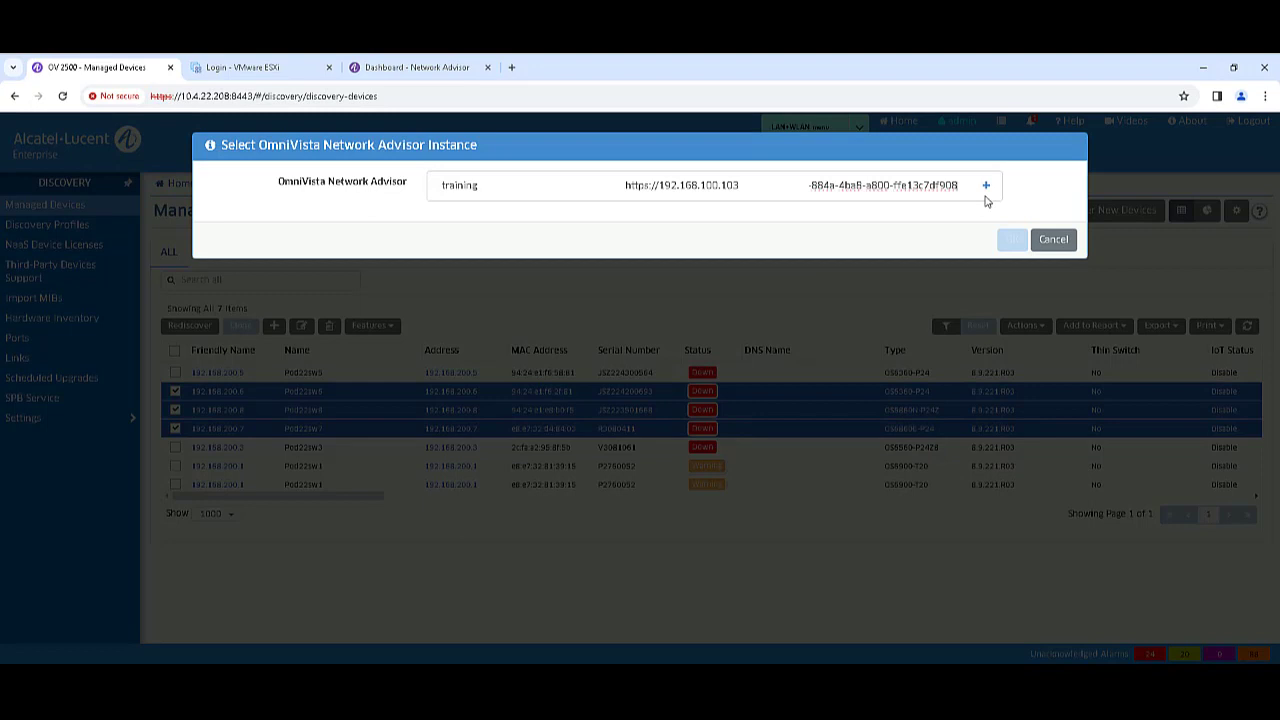
pyautogui.click(985, 185)
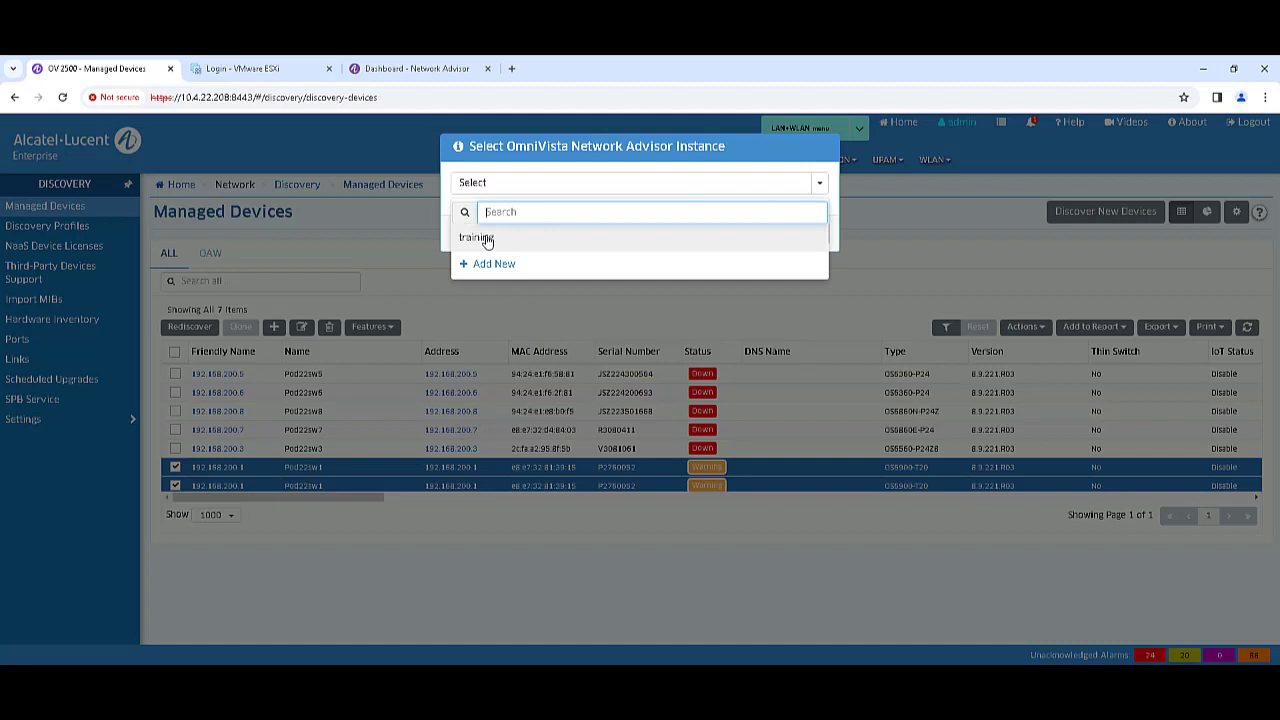
pyautogui.click(477, 239)
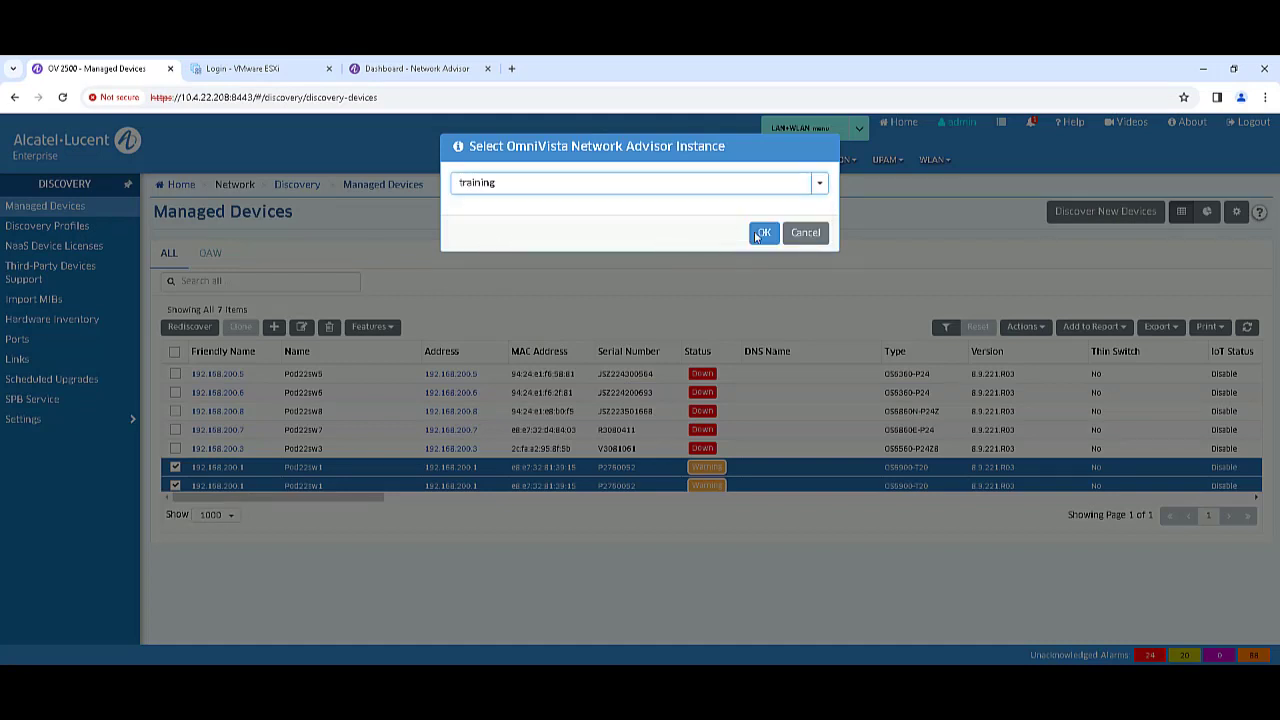
pyautogui.click(763, 233)
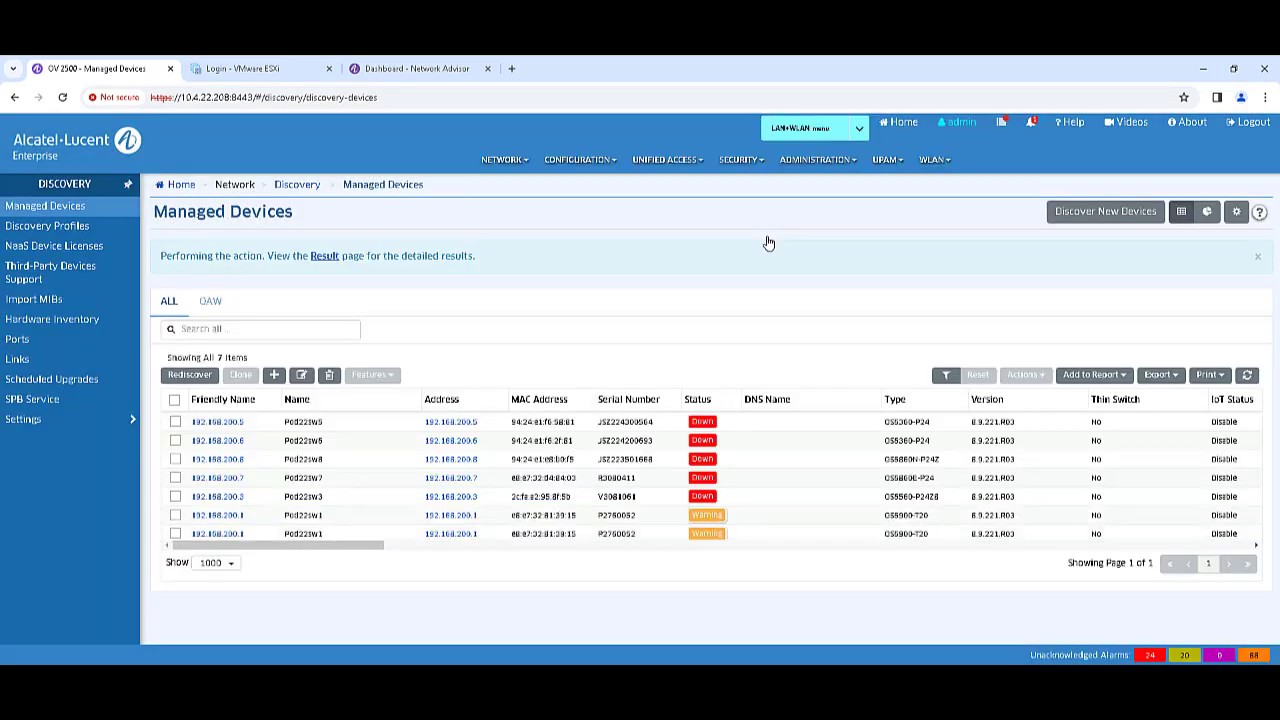
pyautogui.moveTo(603, 583)
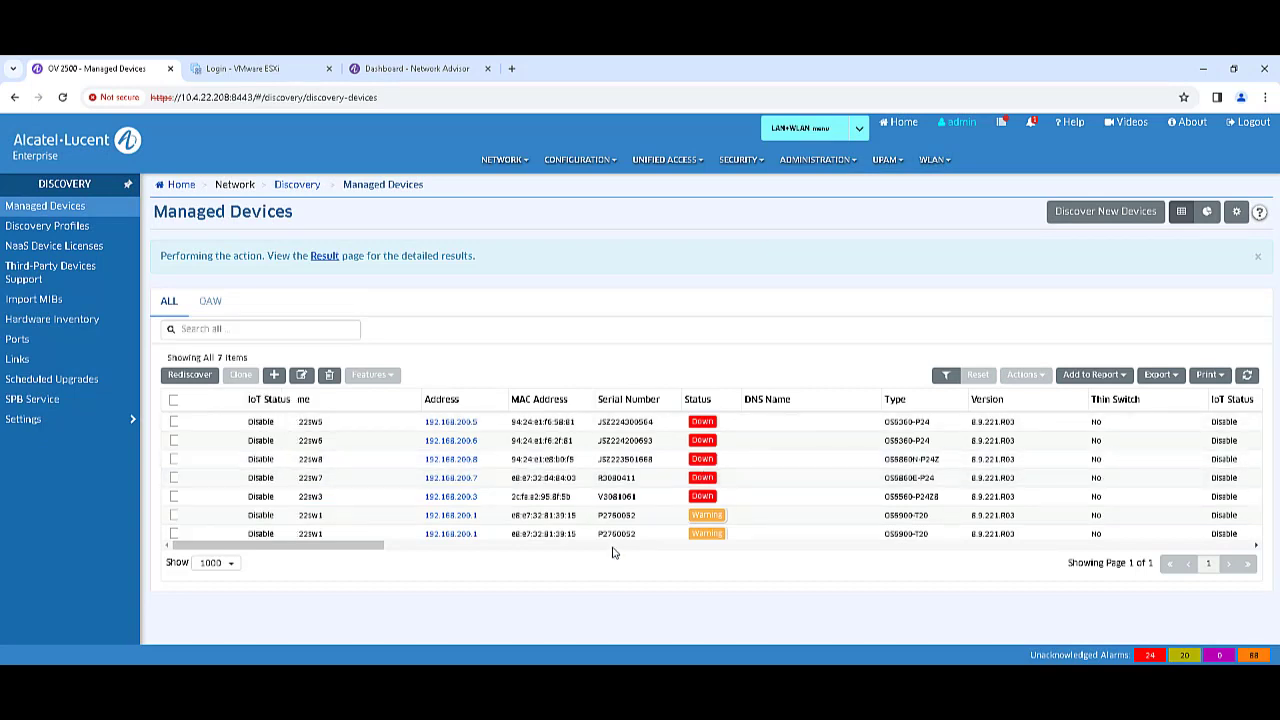
# - Confirm both 192.168.200.1 switches show 'training', then open Network Advisor's Device Management
pyautogui.hscroll(3)
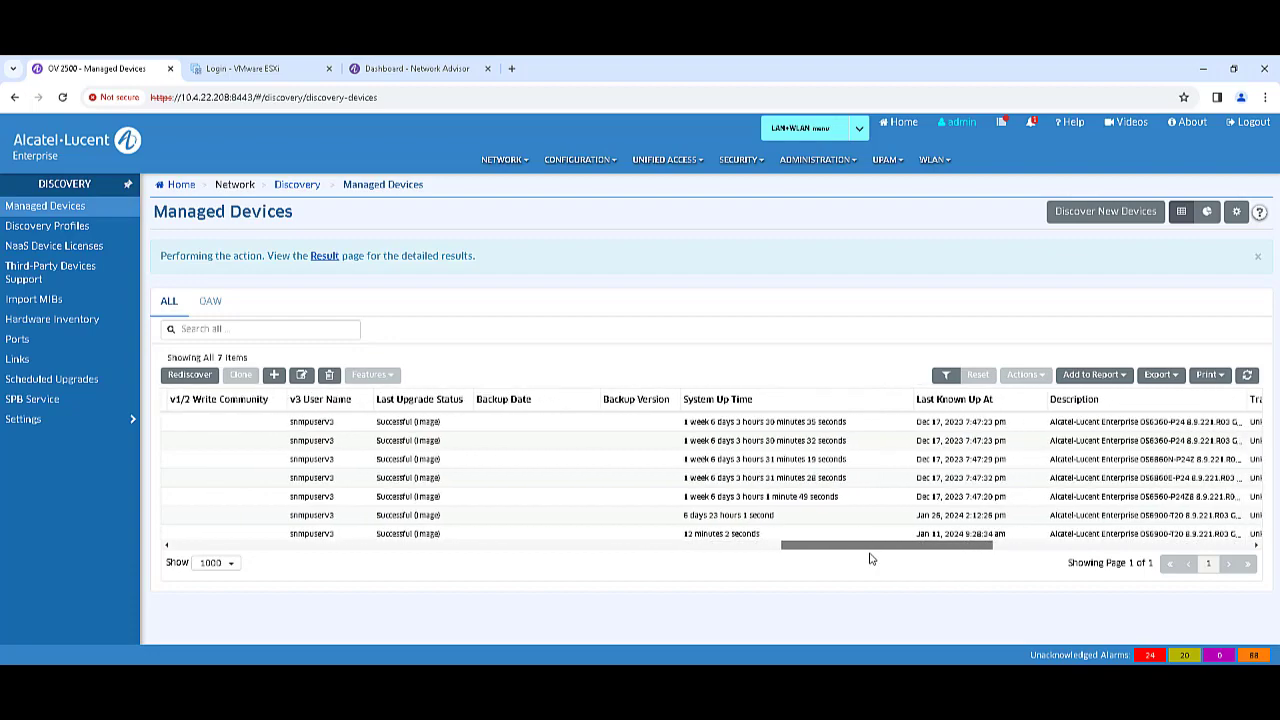
pyautogui.hscroll(3)
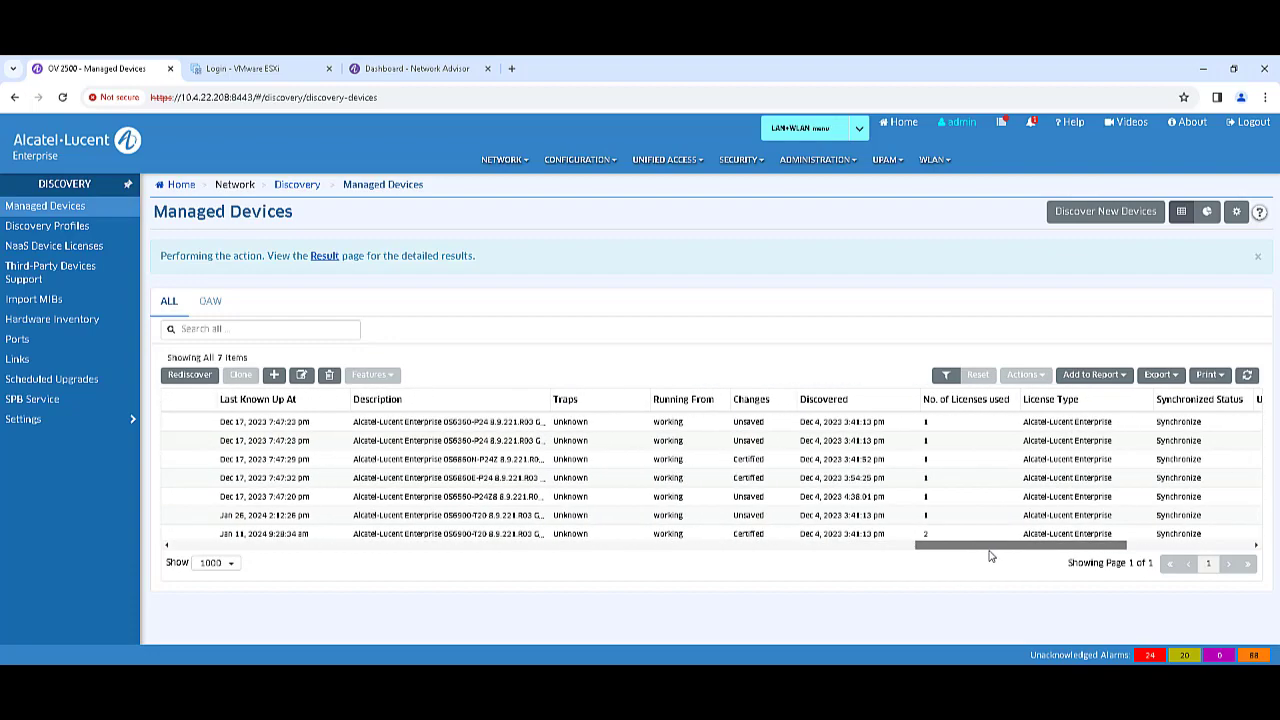
pyautogui.hscroll(3)
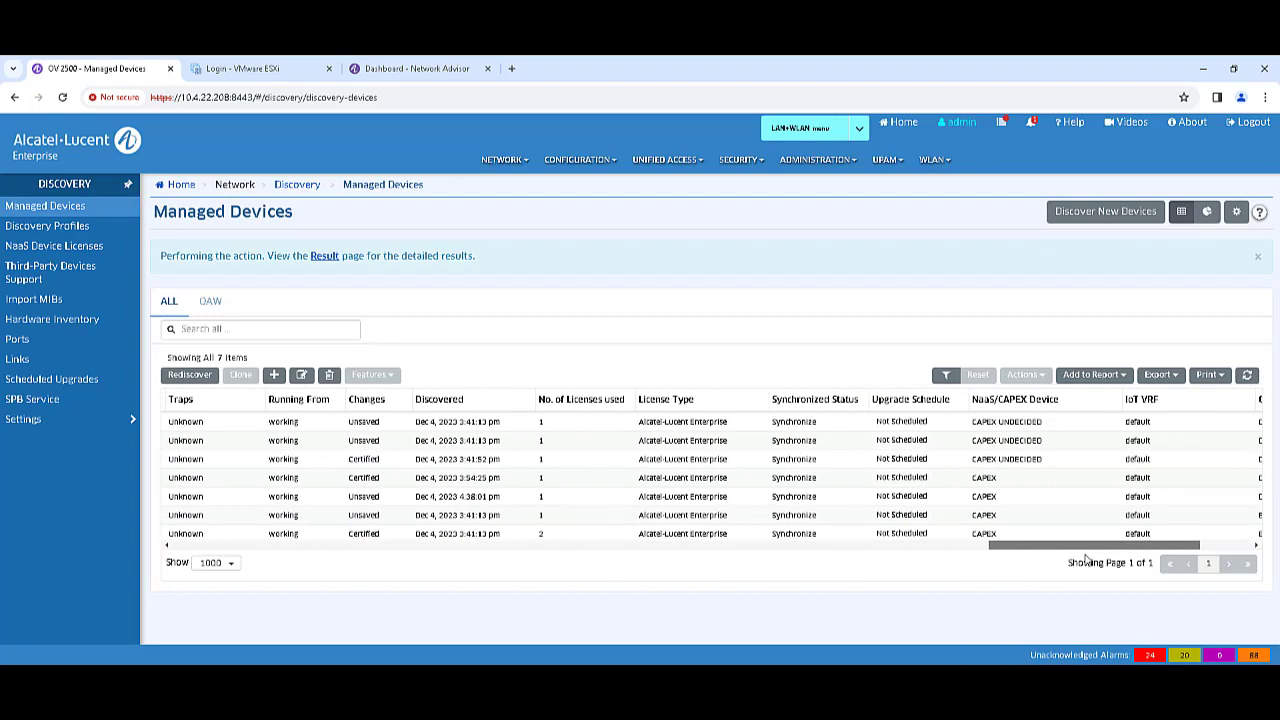
pyautogui.hscroll(3)
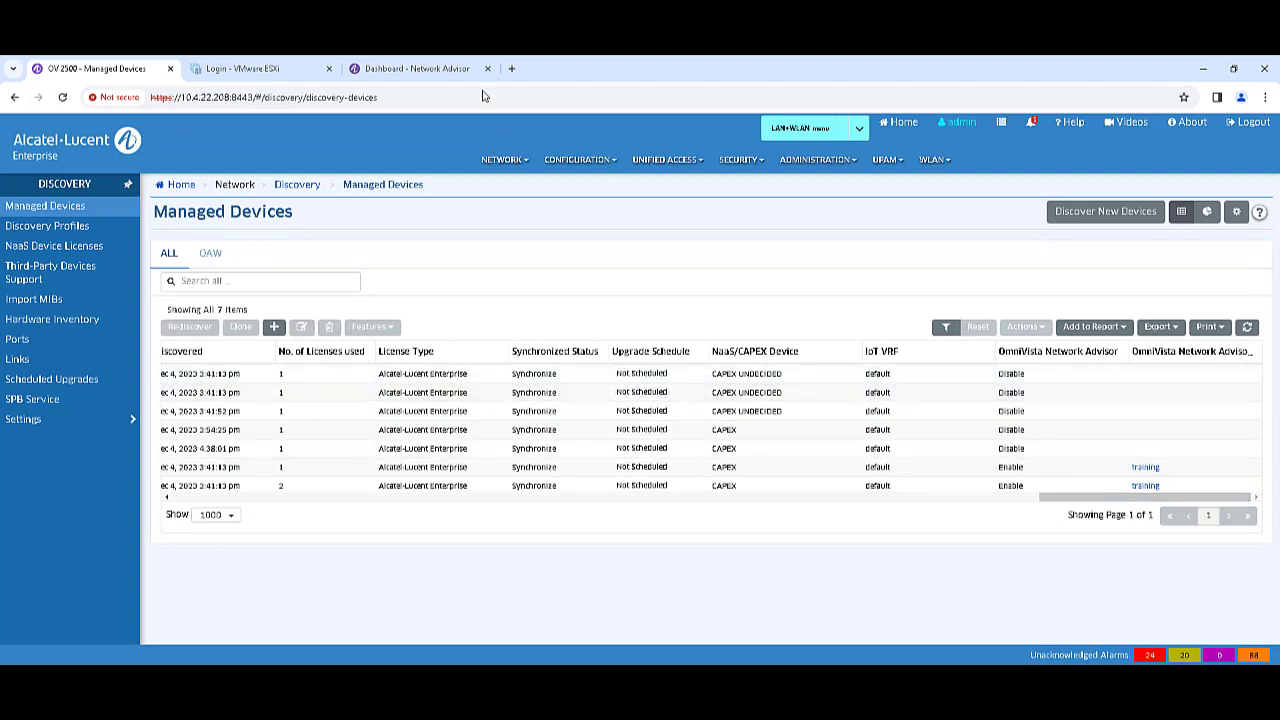
pyautogui.click(415, 68)
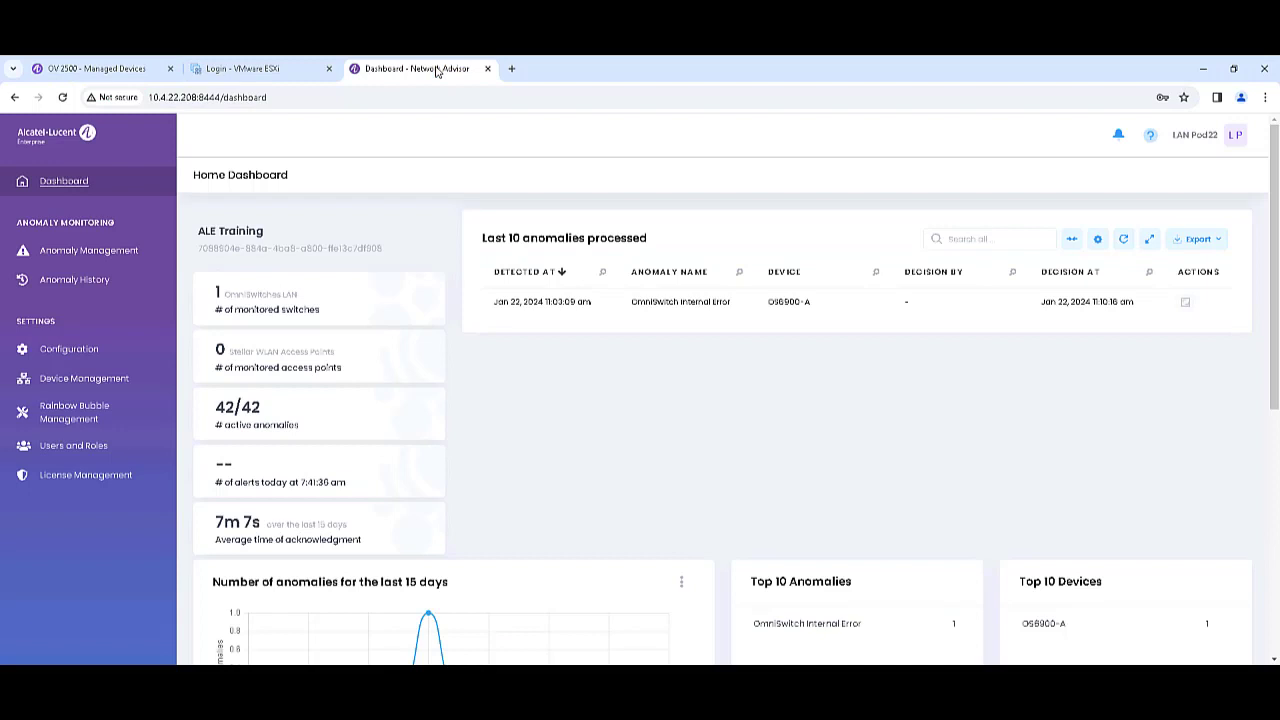
pyautogui.moveTo(116, 338)
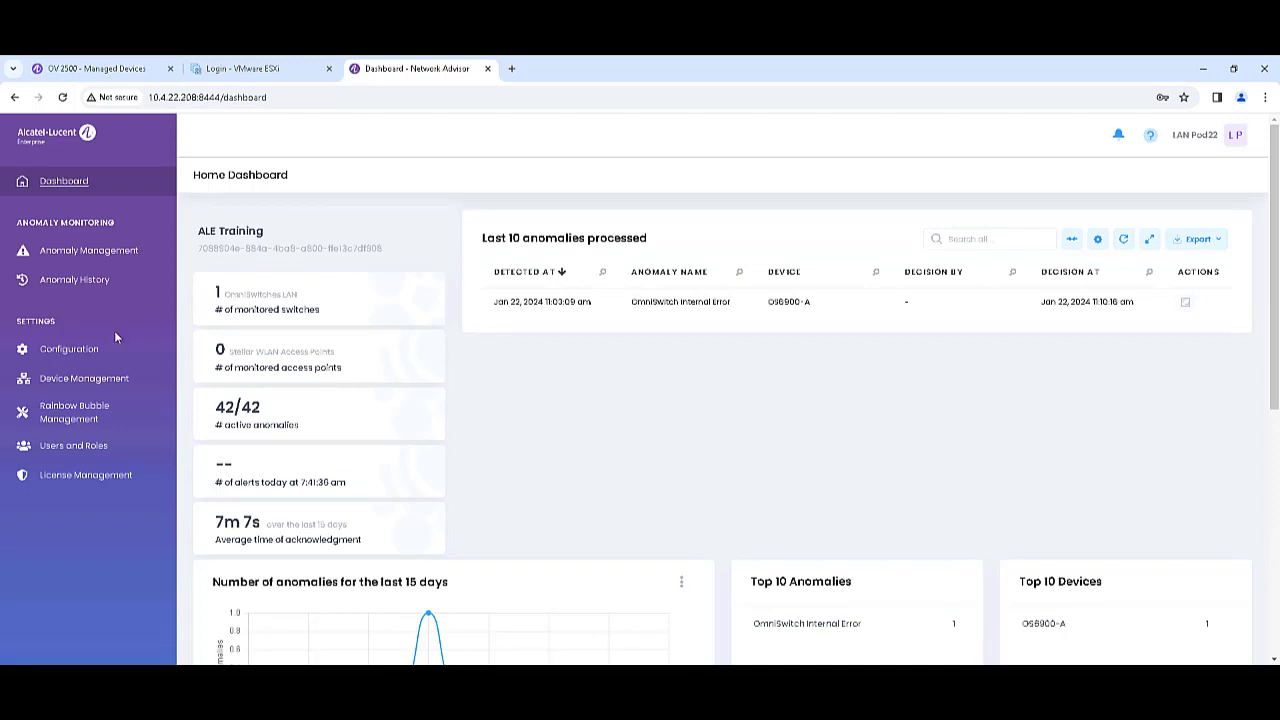
pyautogui.click(84, 378)
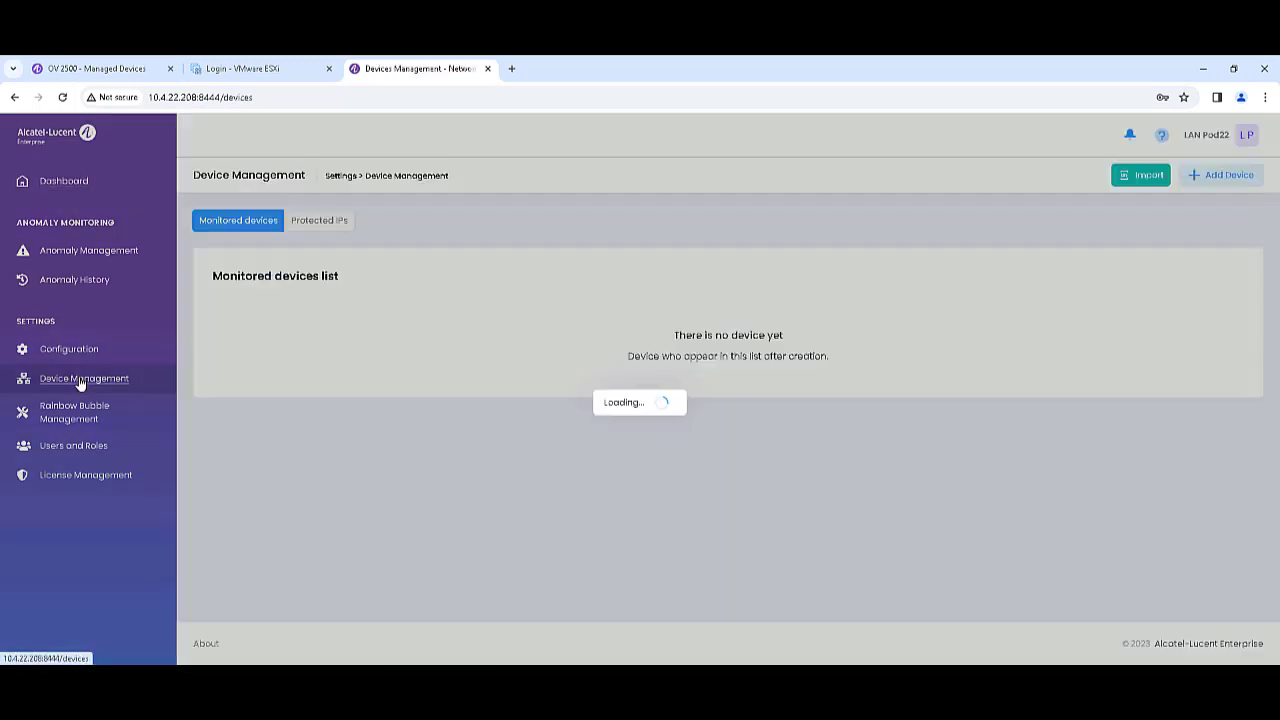